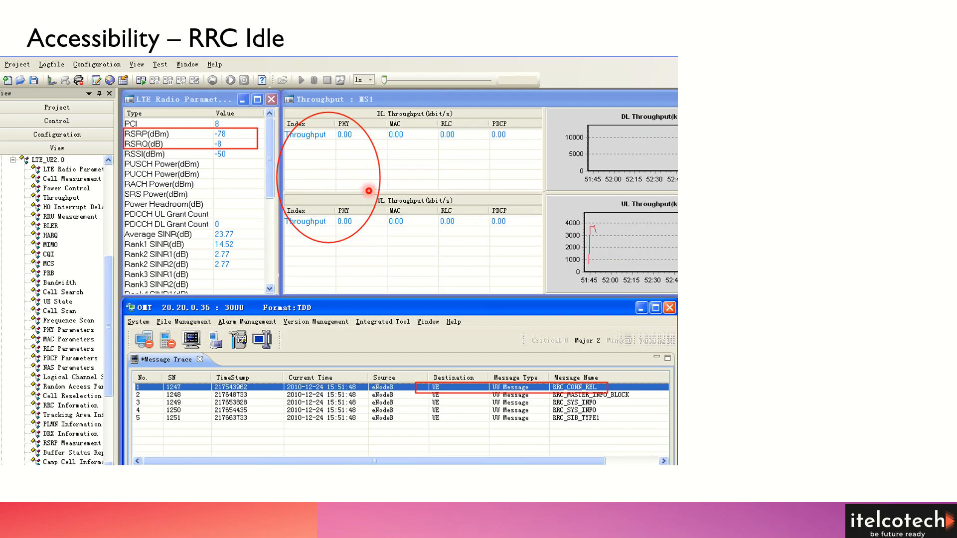
mouse_move(578, 420)
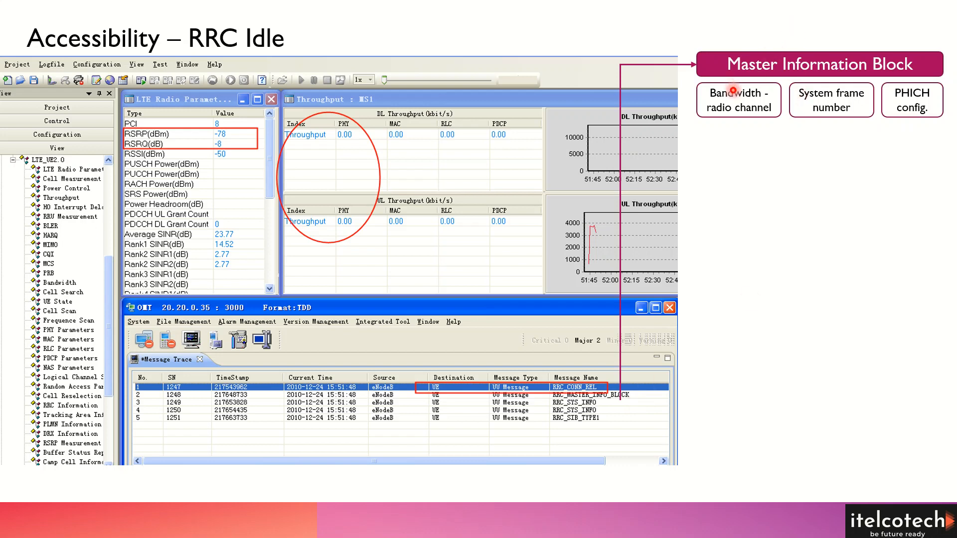
mouse_move(714, 153)
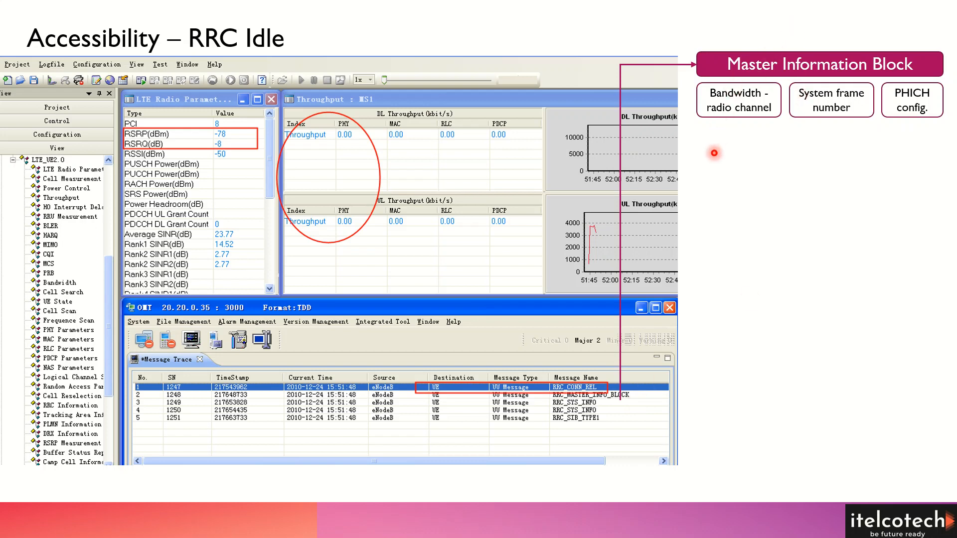
mouse_move(696, 269)
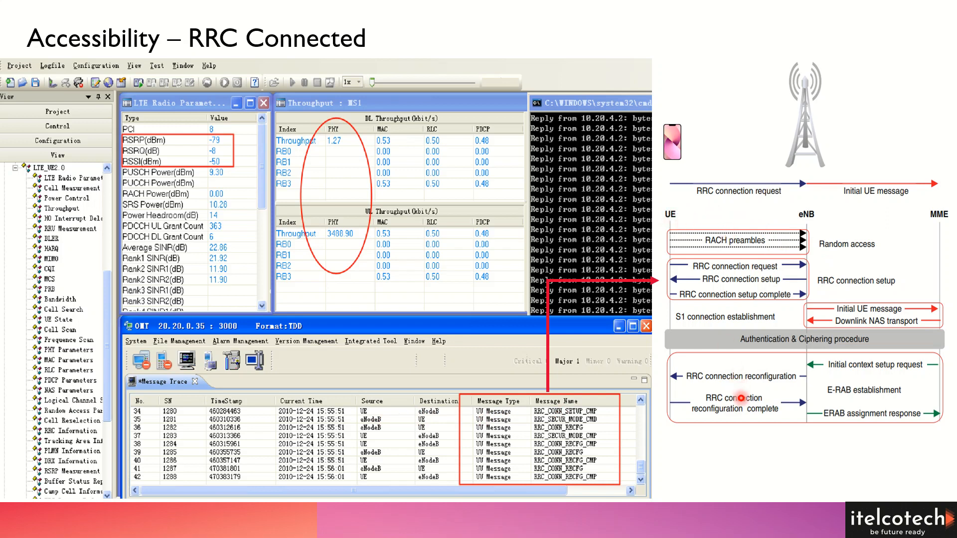
mouse_move(814, 220)
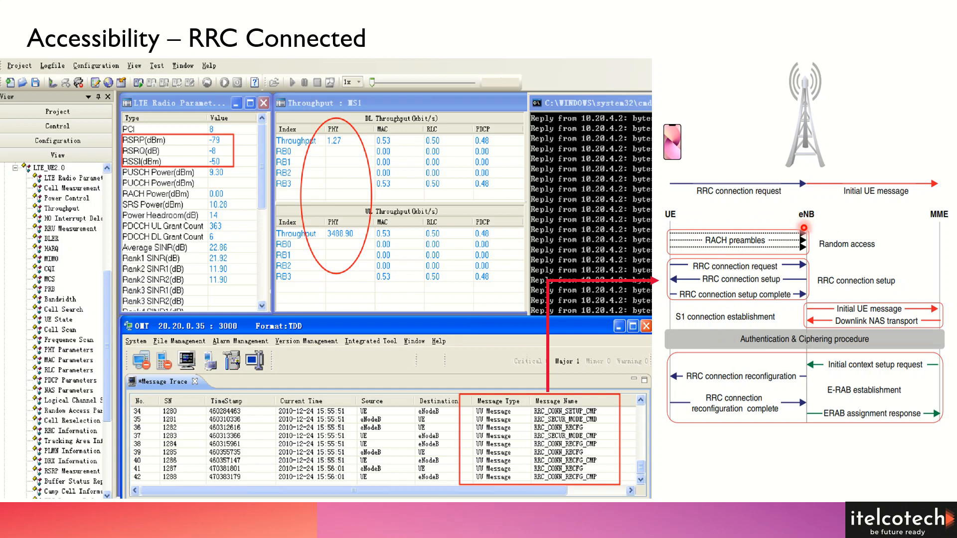
mouse_move(732, 281)
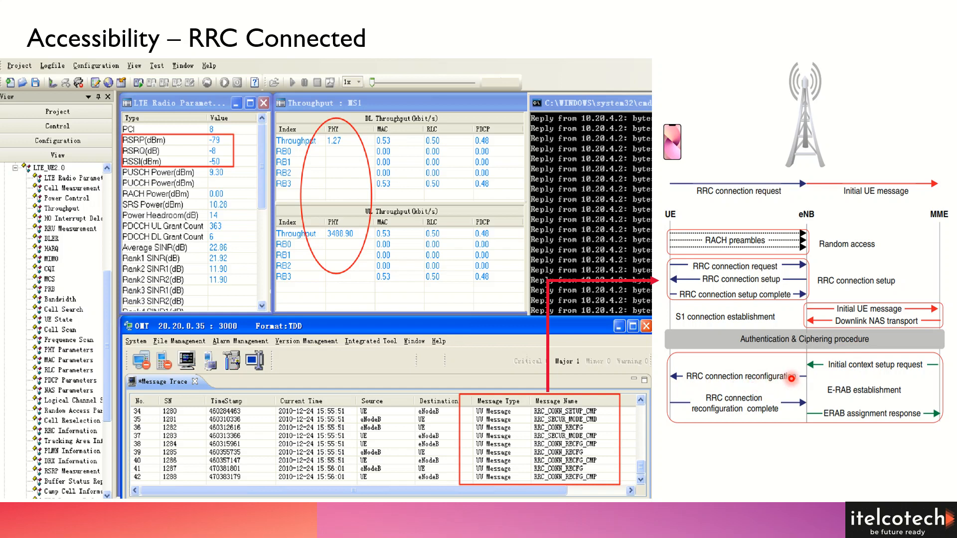
mouse_move(679, 439)
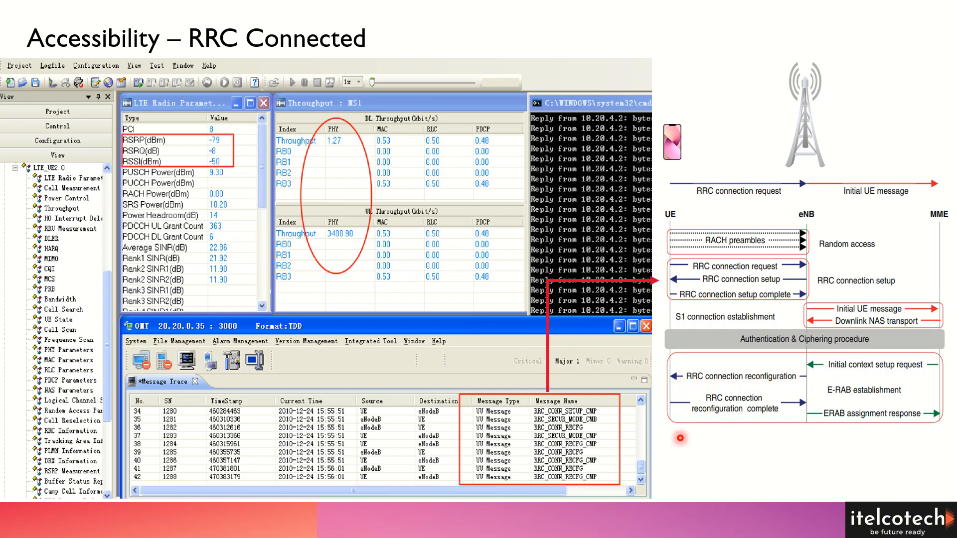
mouse_move(804, 414)
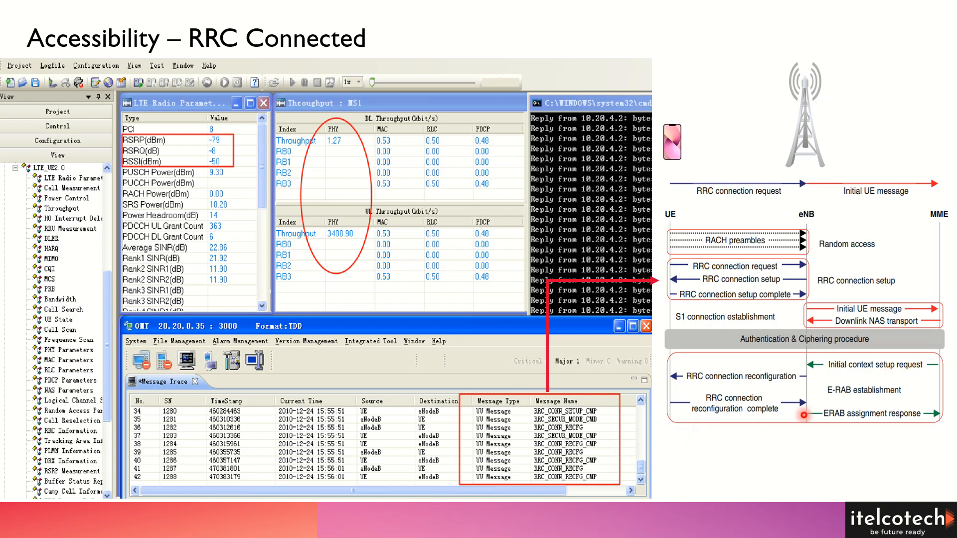